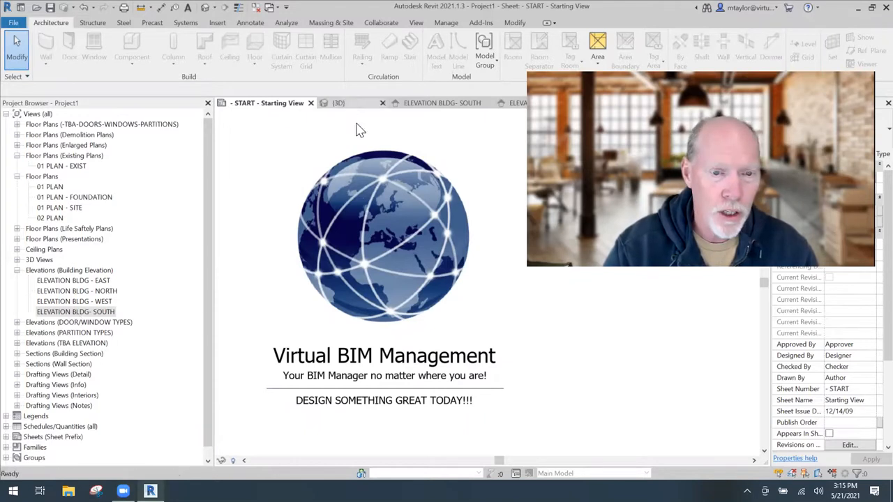
- Open the ELEVATION BLDG - SOUTH view from the Project Browser
click(337, 103)
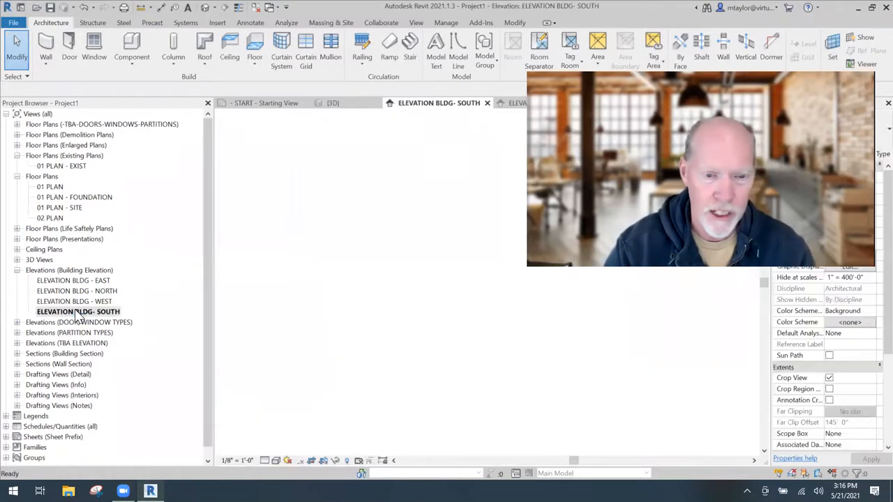
double_click(78, 313)
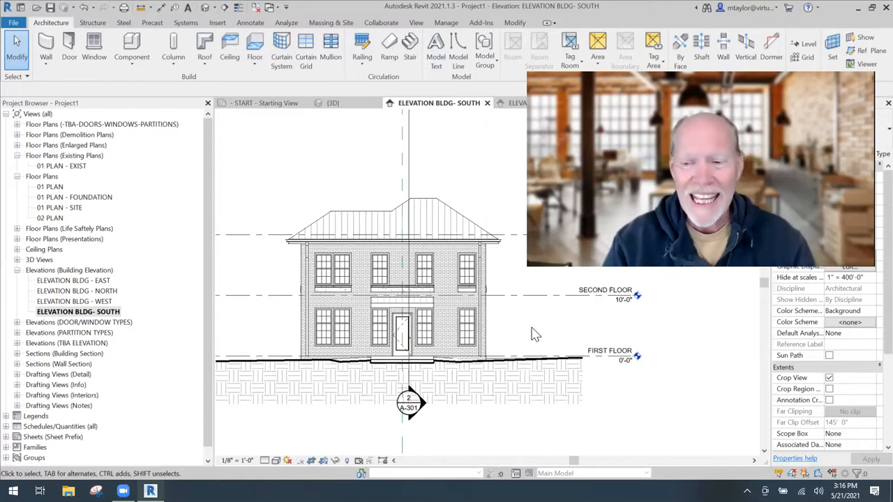
mouse_move(667, 332)
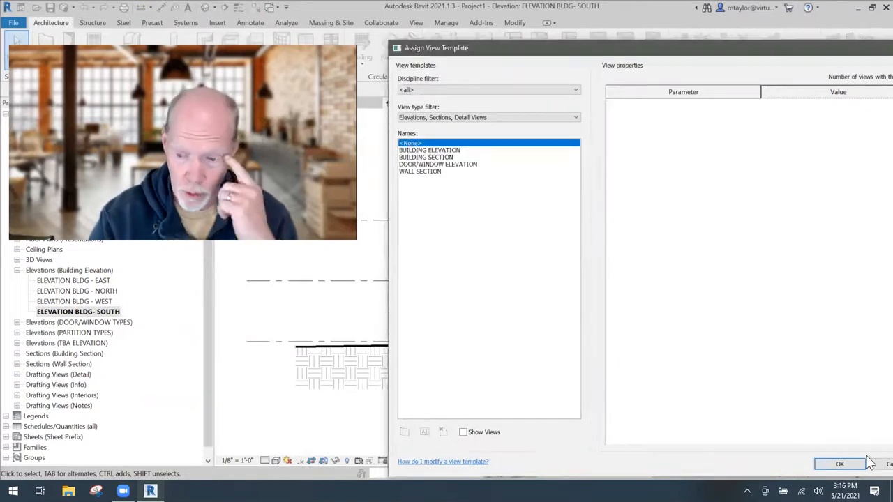
- Assign <None> as the South elevation's view template and confirm
click(840, 464)
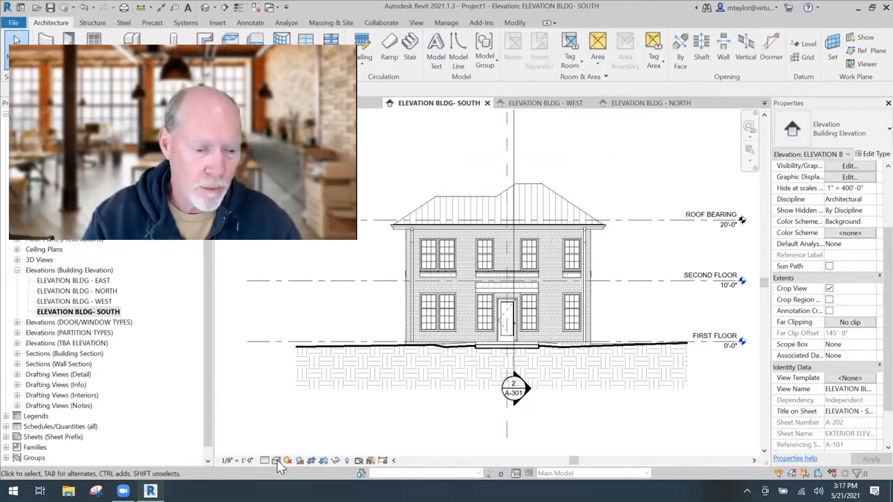
mouse_move(285, 449)
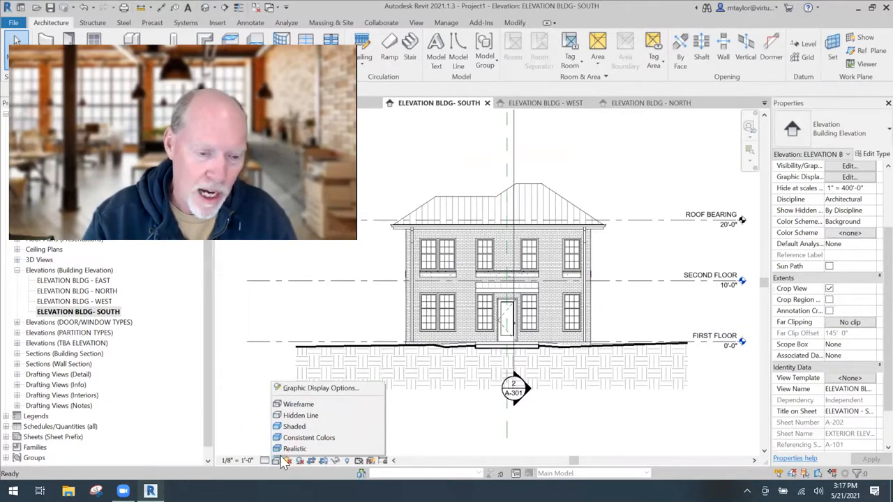
mouse_move(321, 388)
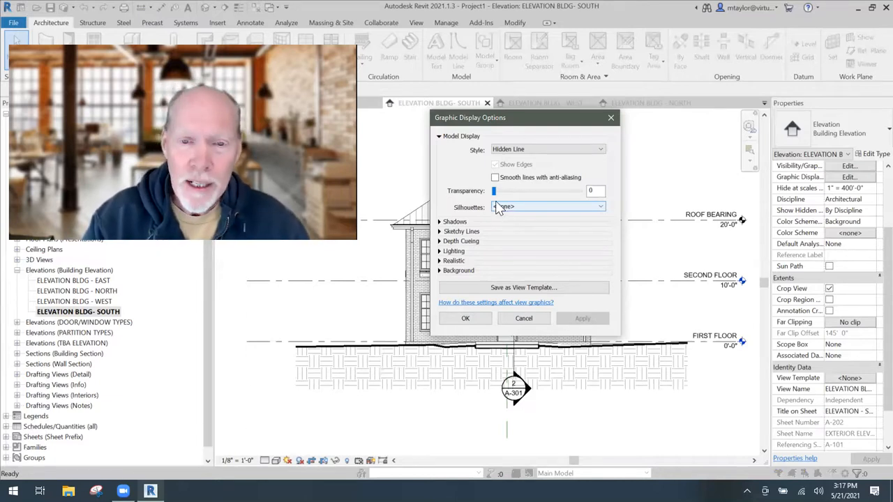
- Try silhouette styles 10 - Program Boundary, 9 - Smoke Tight Partition and 8 - Egress Path Solid
click(598, 206)
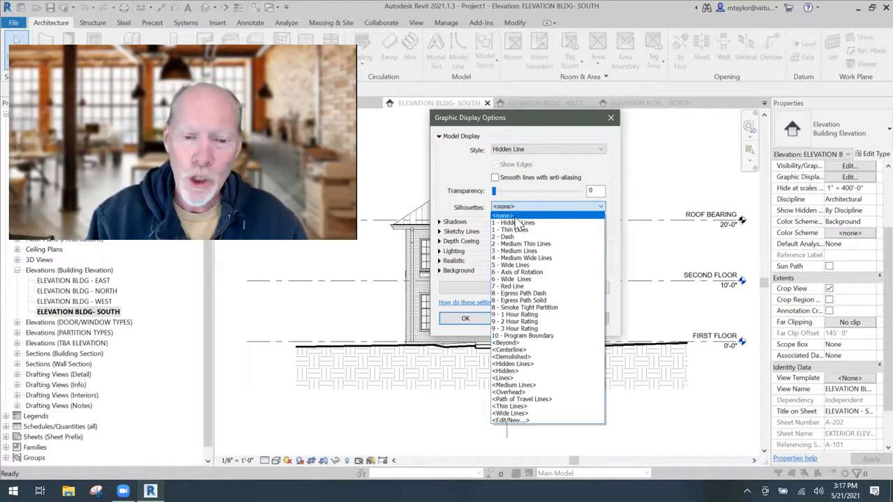
mouse_move(528, 335)
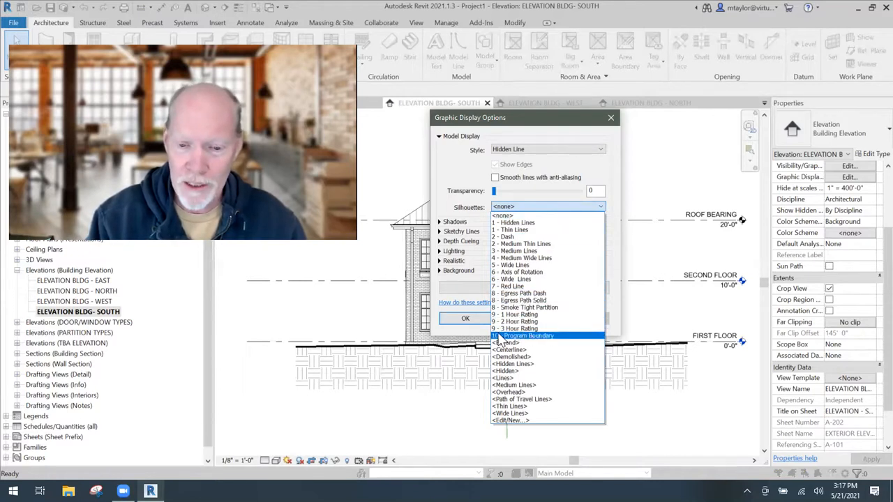
click(527, 335)
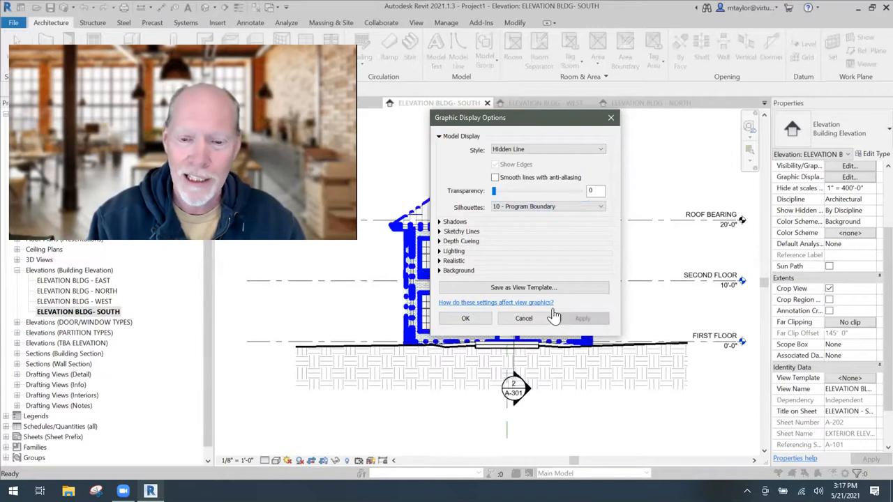
mouse_move(523, 123)
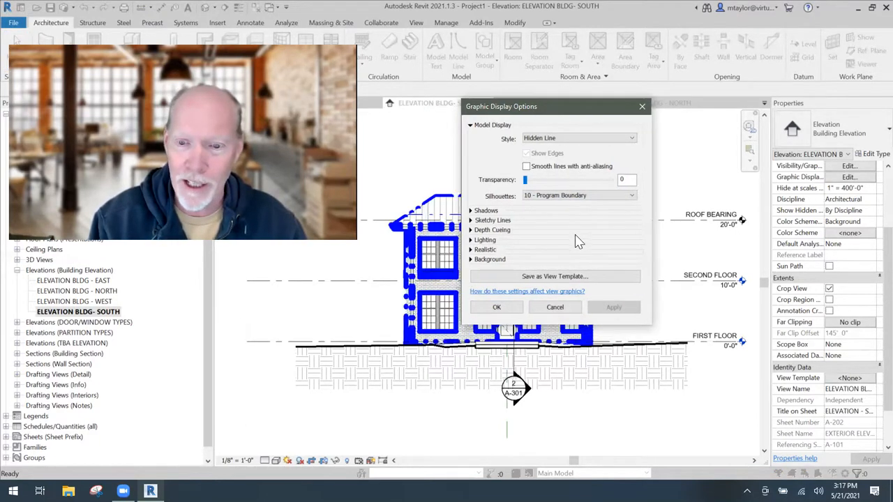
click(631, 195)
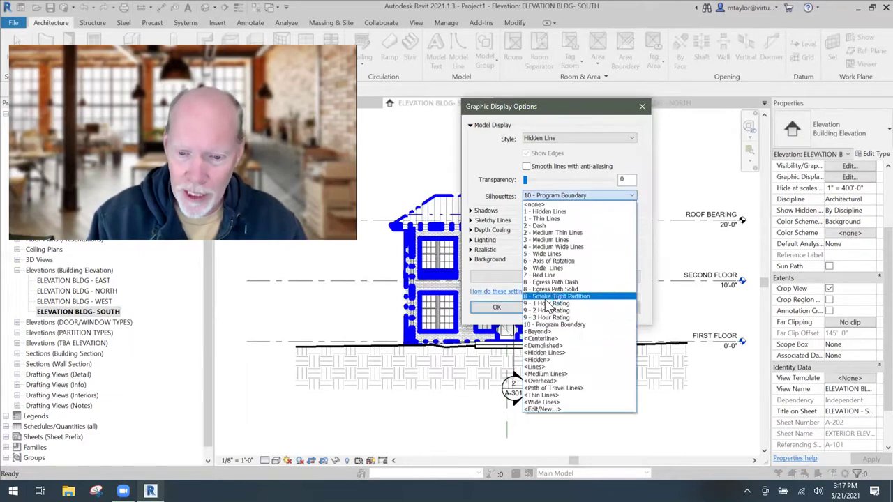
mouse_move(547, 318)
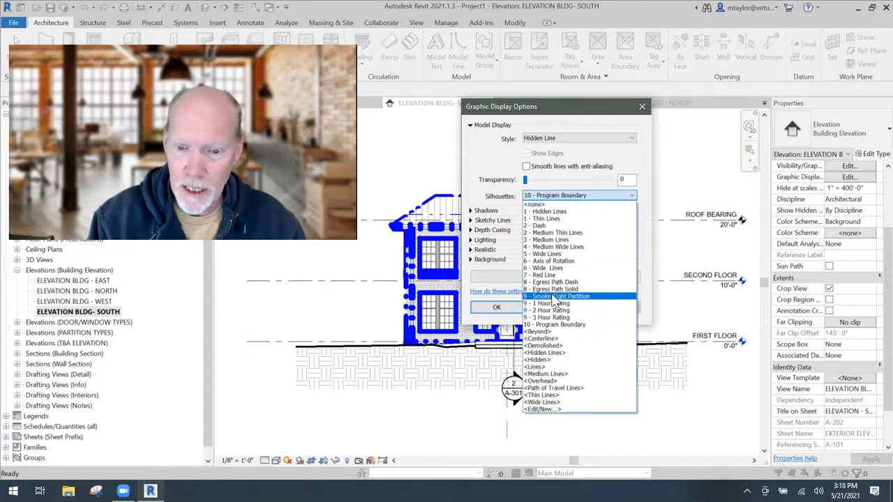
click(570, 295)
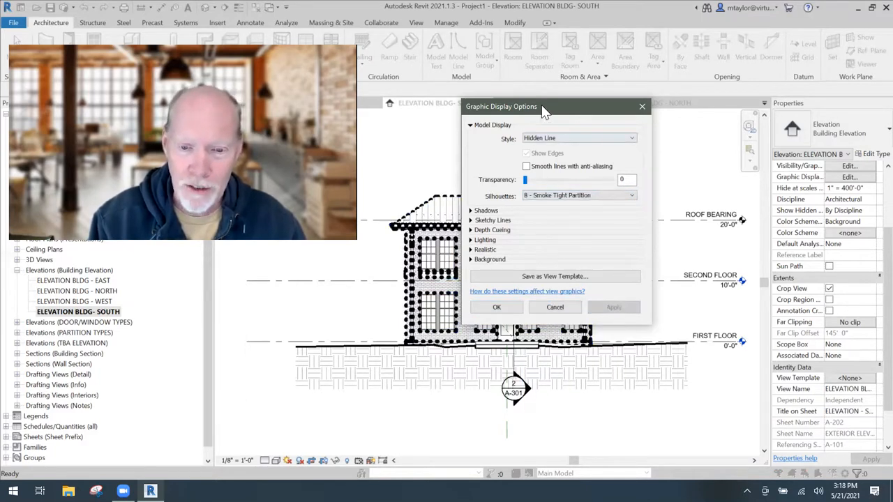
click(556, 195)
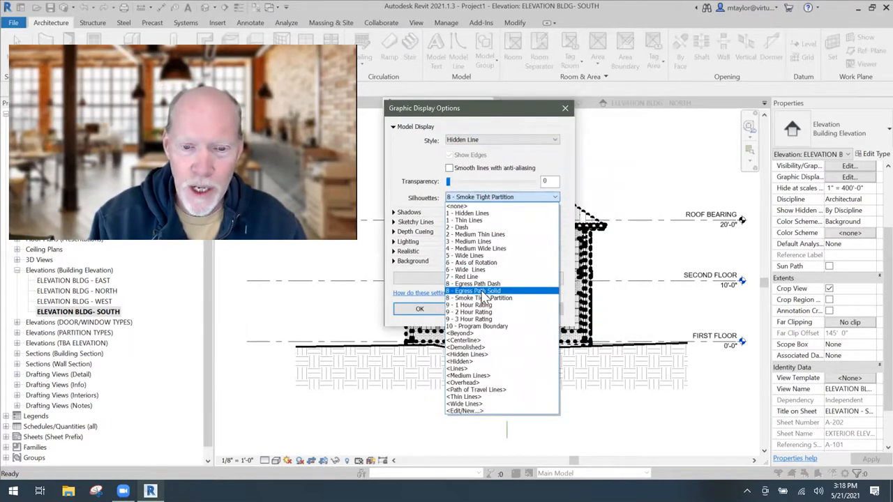
click(477, 292)
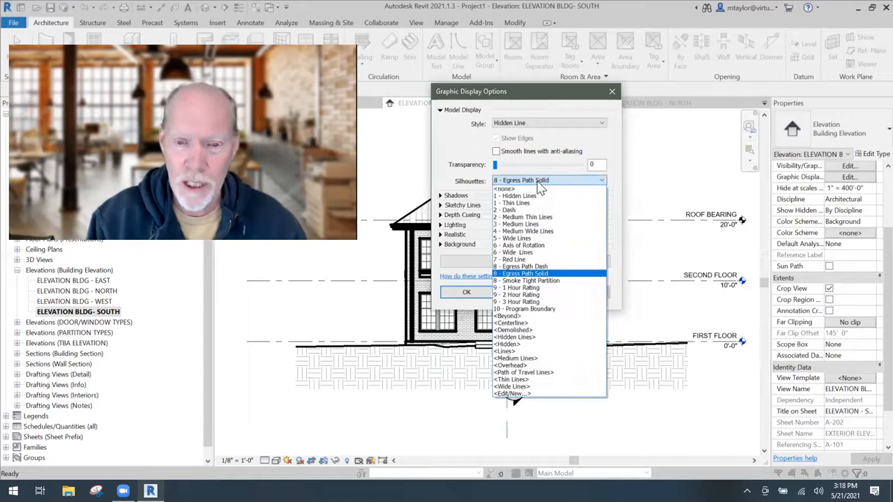
mouse_move(528, 232)
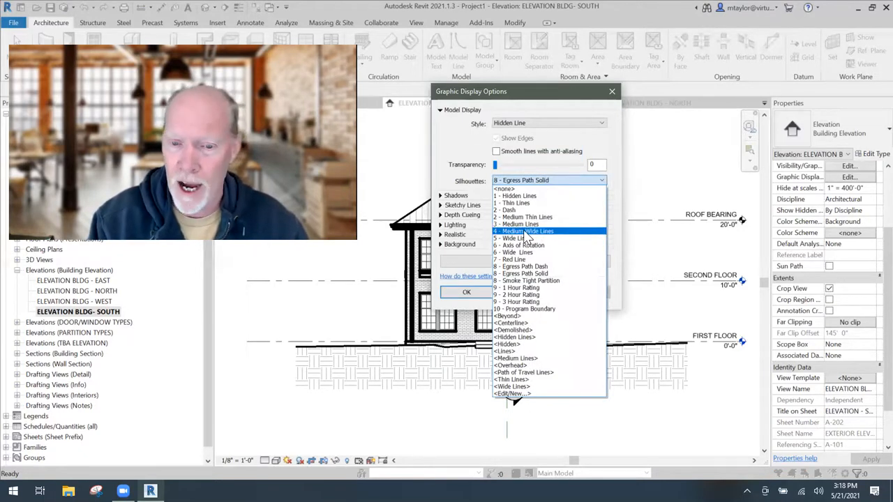
- Settle on 4 - Medium Wide Lines for silhouettes and confirm the display options
click(525, 231)
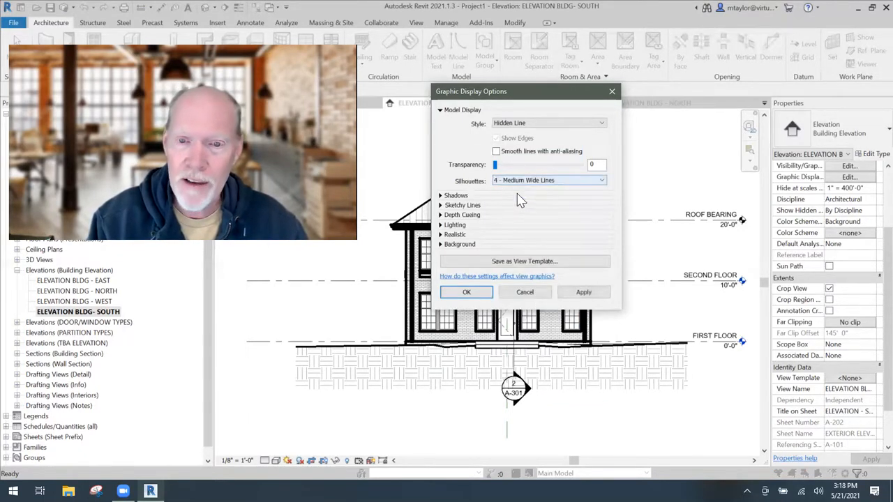
mouse_move(593, 323)
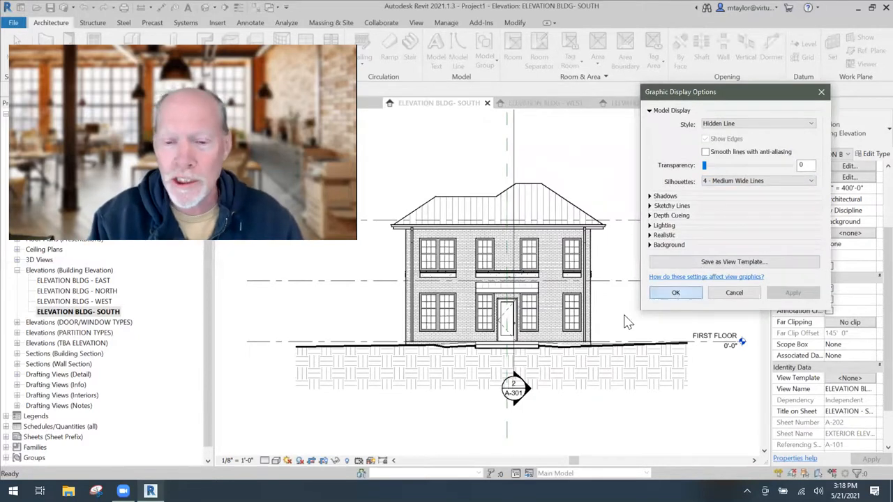
click(675, 293)
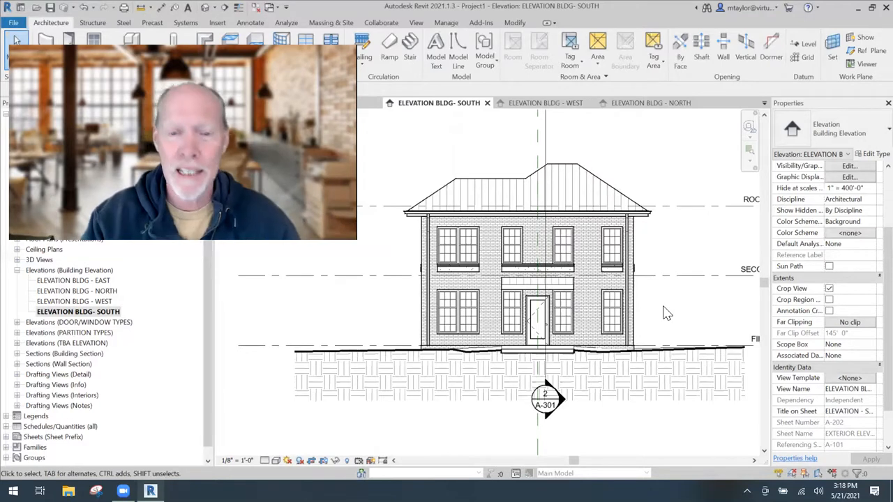
mouse_move(701, 303)
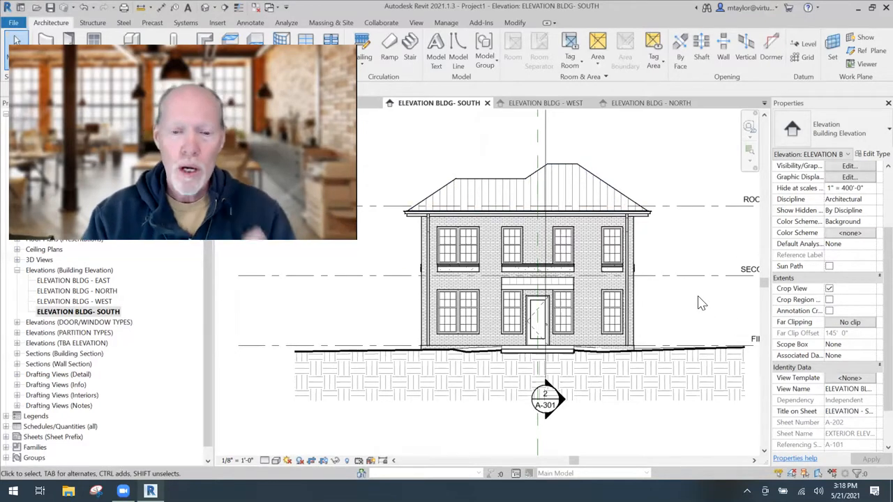
mouse_move(676, 310)
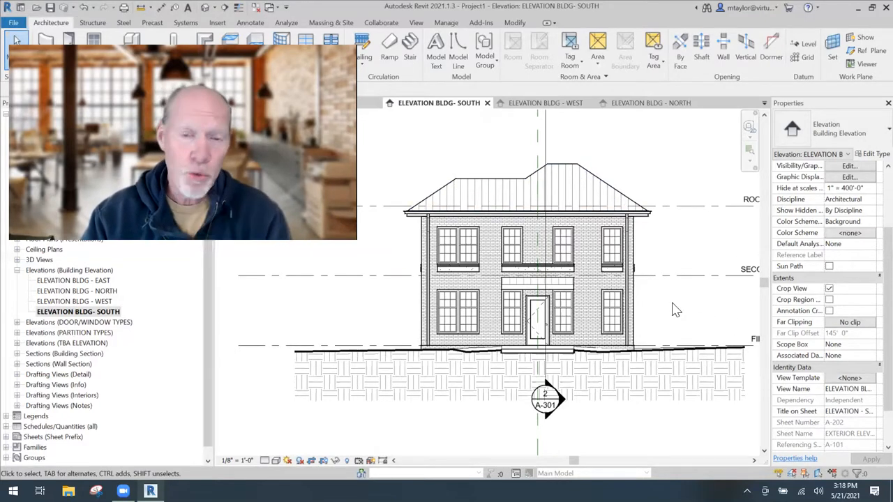
mouse_move(285, 321)
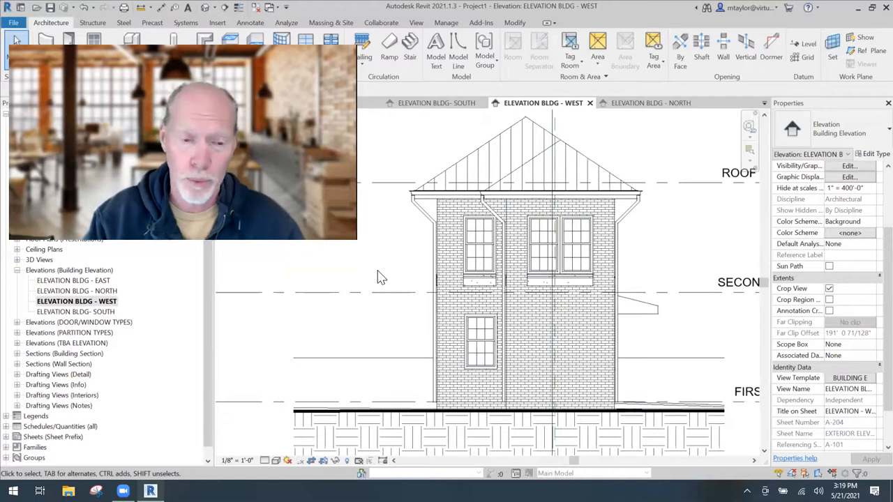
mouse_move(667, 271)
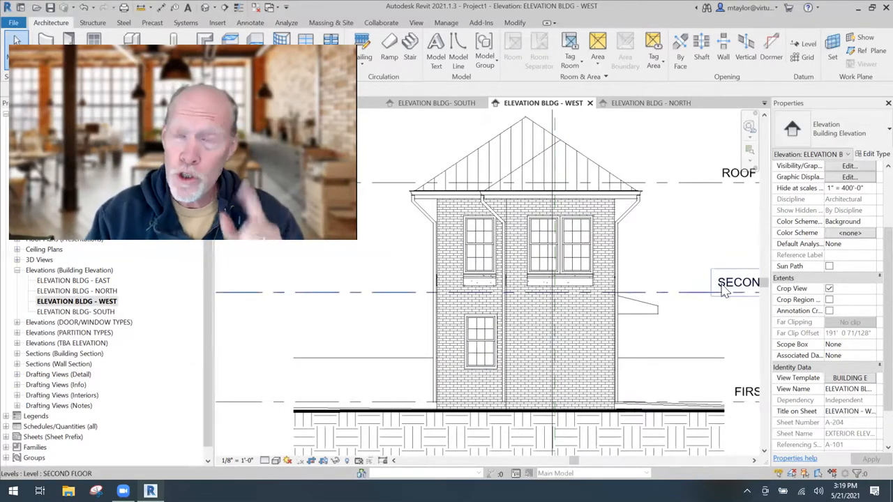
- Reach the west elevation's View Template property and open its assigned template
scroll(down, 3)
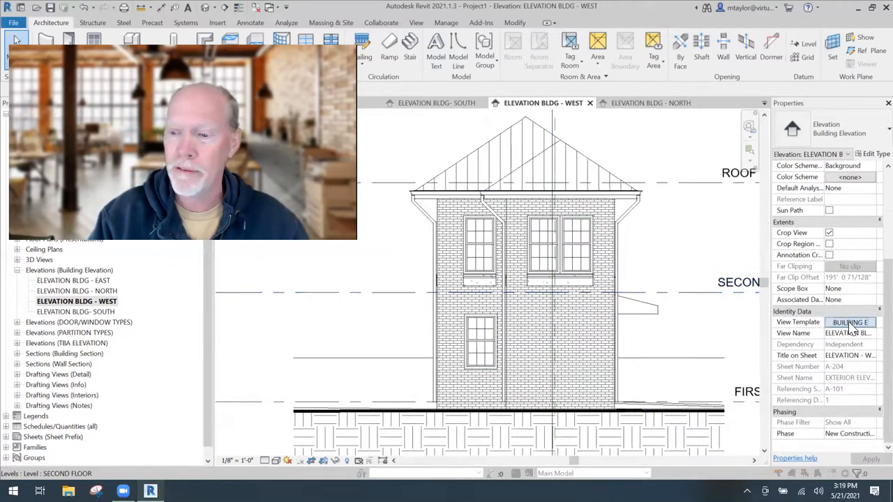
click(850, 321)
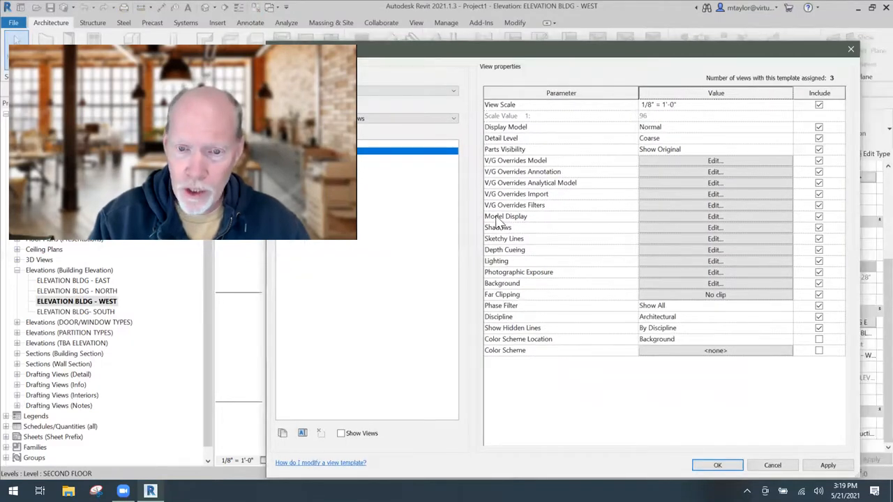
mouse_move(705, 223)
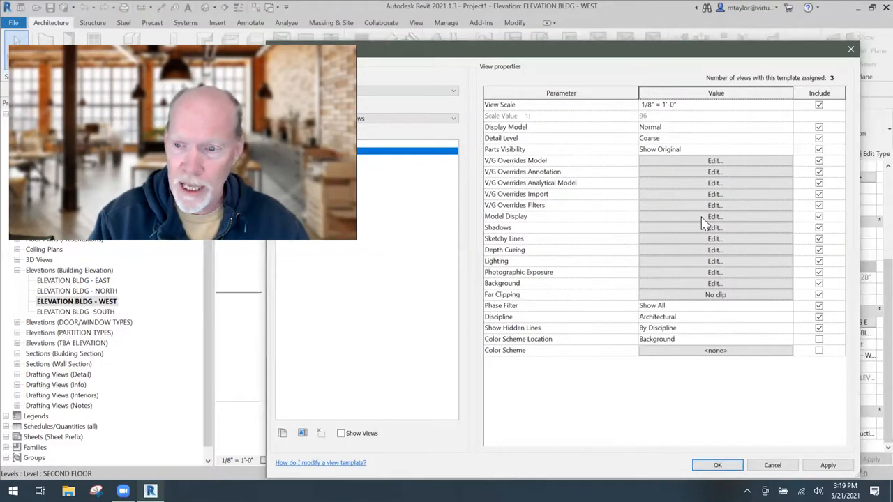
- In the template's model display, set Silhouettes to 4 - Medium Wide Lines and confirm
click(714, 215)
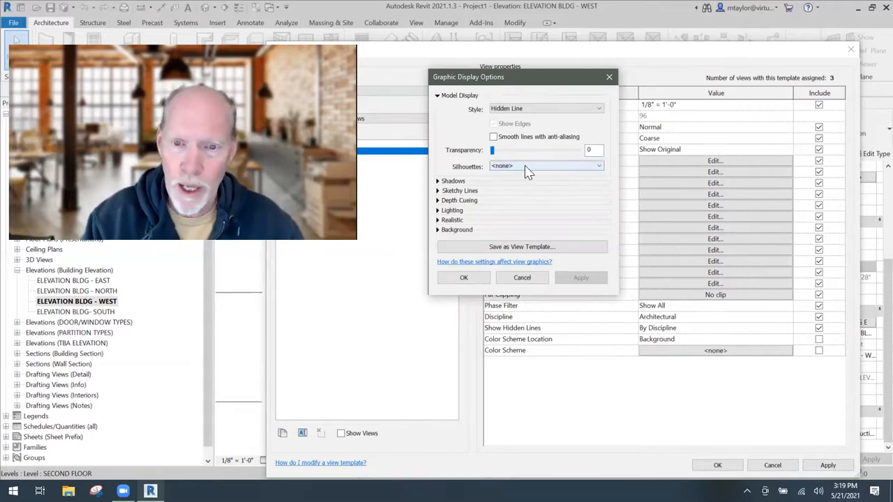
click(597, 166)
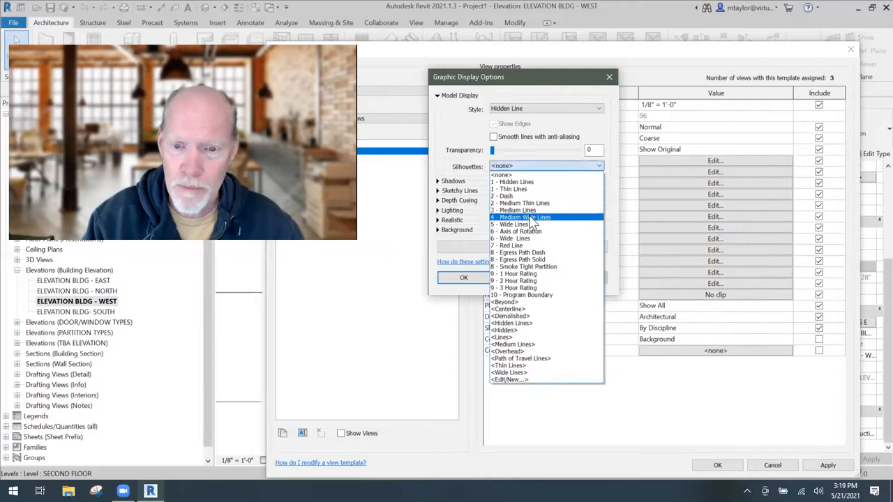
click(522, 217)
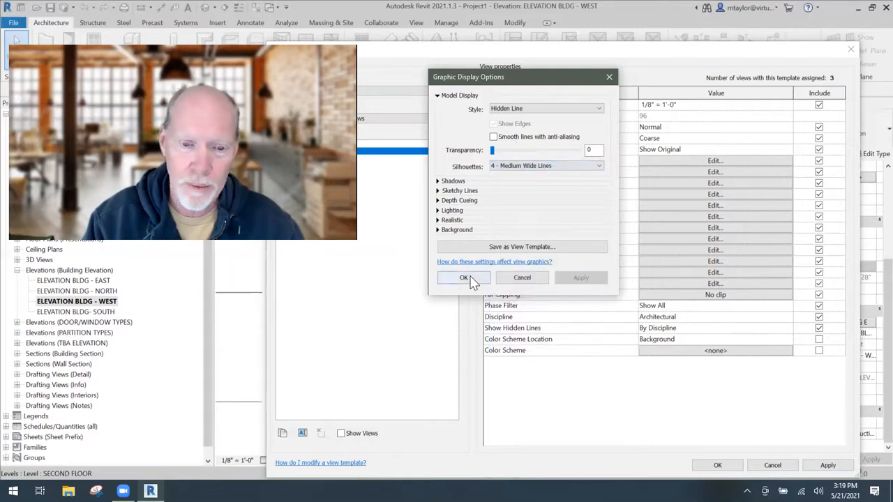
click(463, 278)
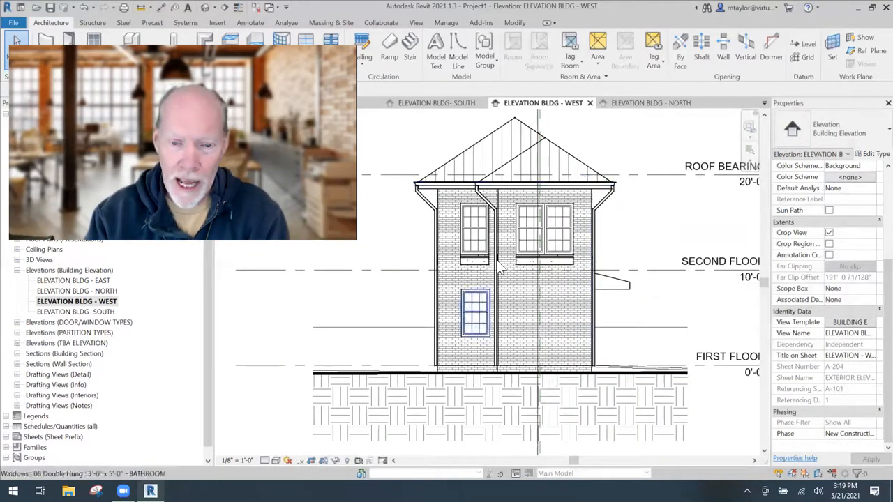
mouse_move(687, 271)
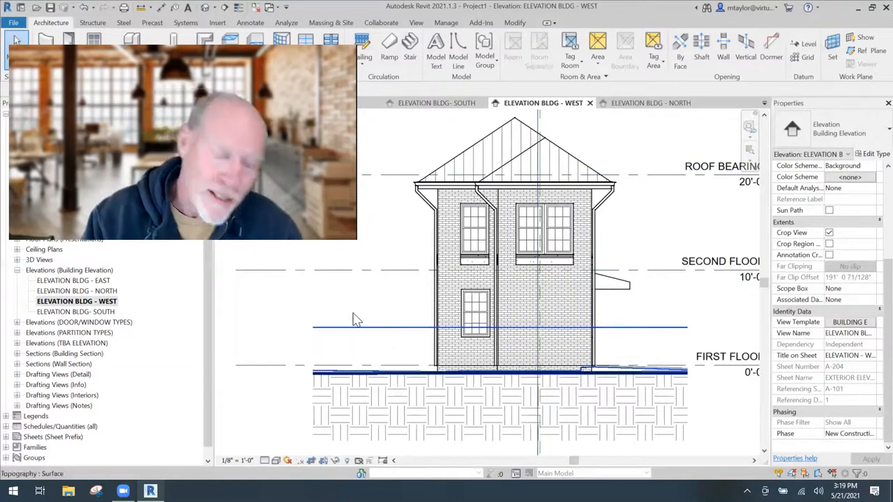
click(463, 286)
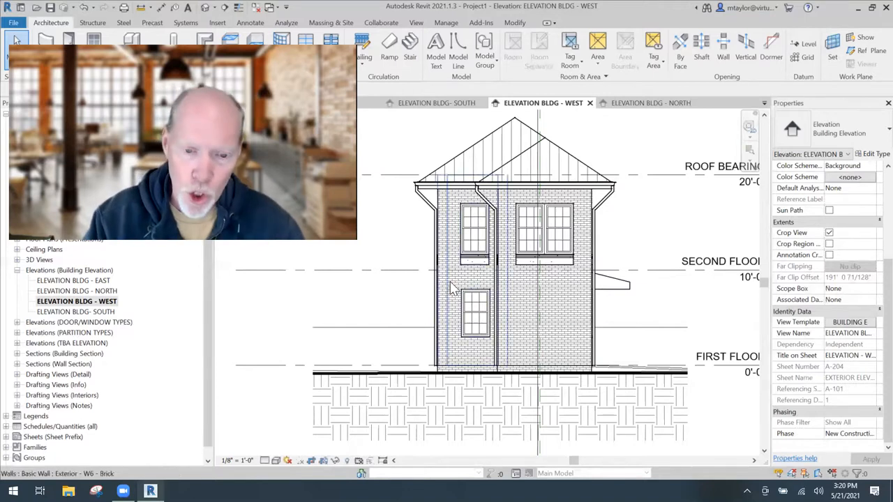
mouse_move(452, 287)
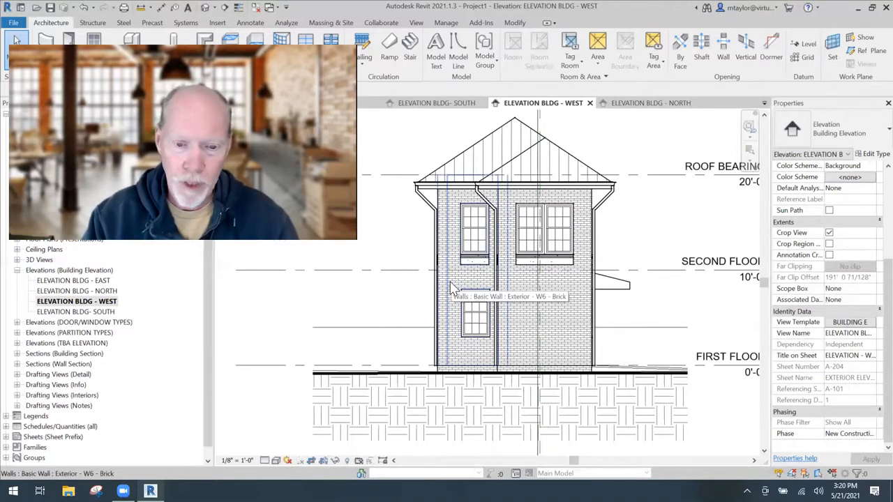
- Give the brick exterior wall a by-element Halftone override in the west elevation
click(471, 286)
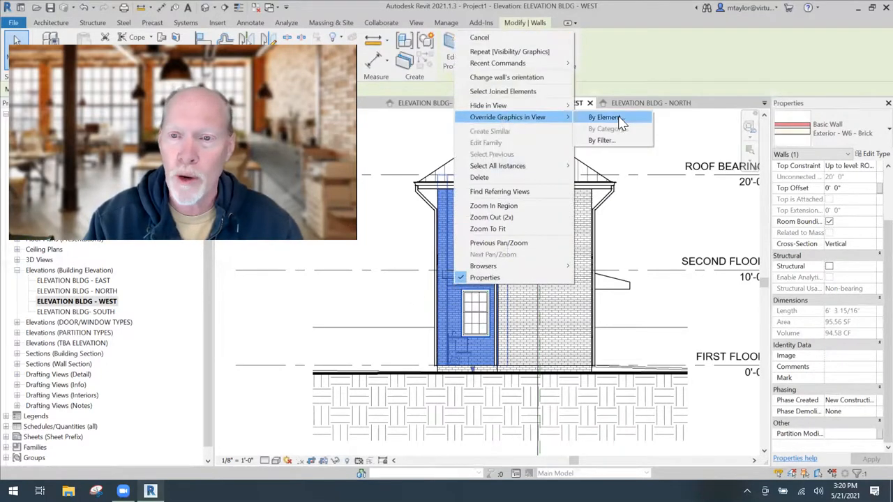
click(605, 118)
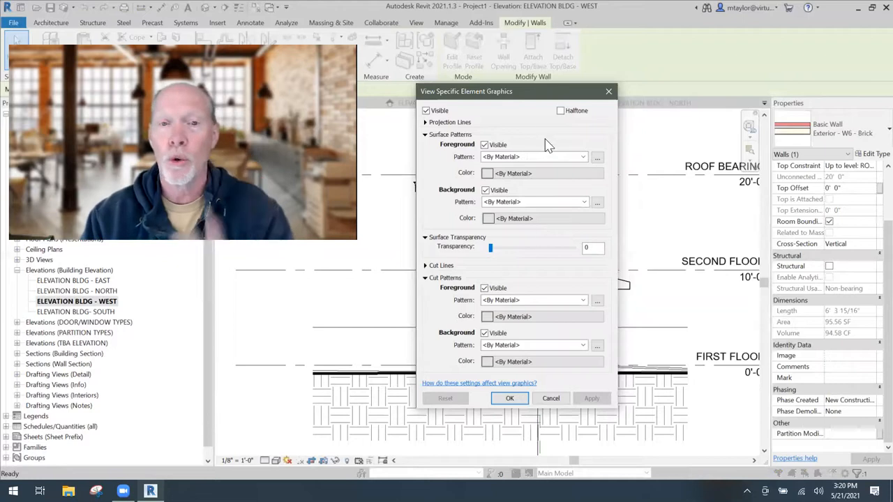
click(561, 110)
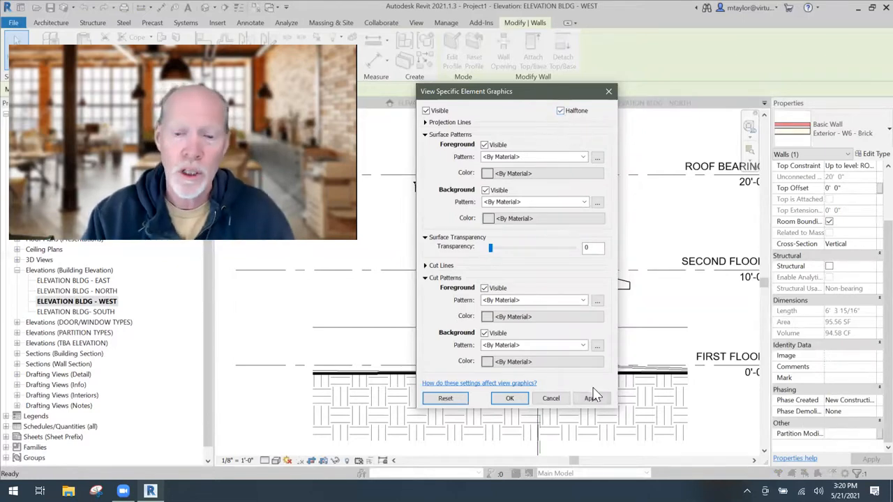
click(510, 398)
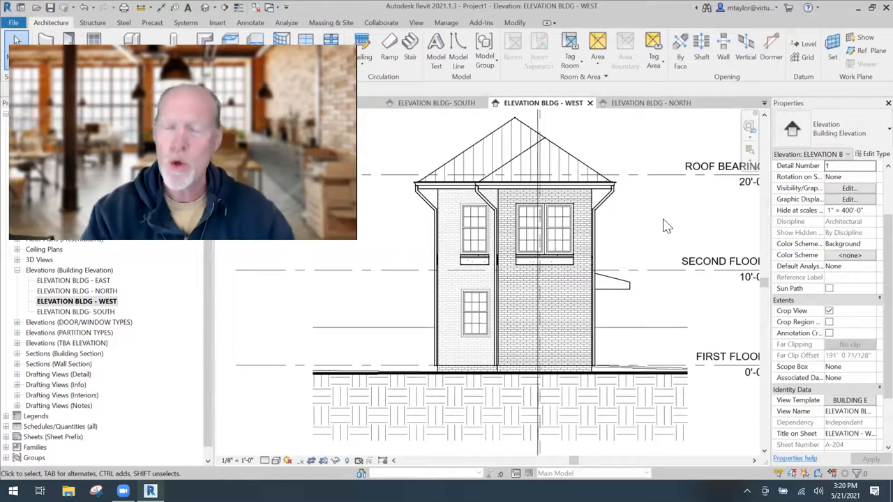
mouse_move(645, 235)
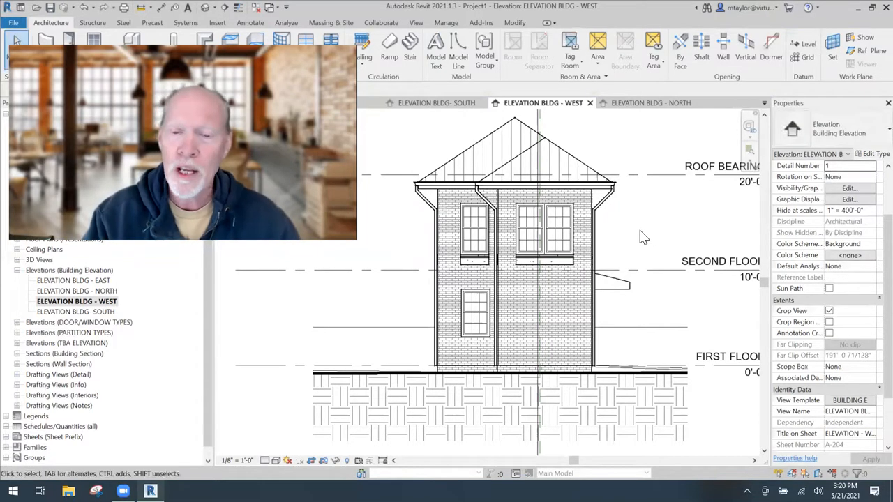
mouse_move(505, 138)
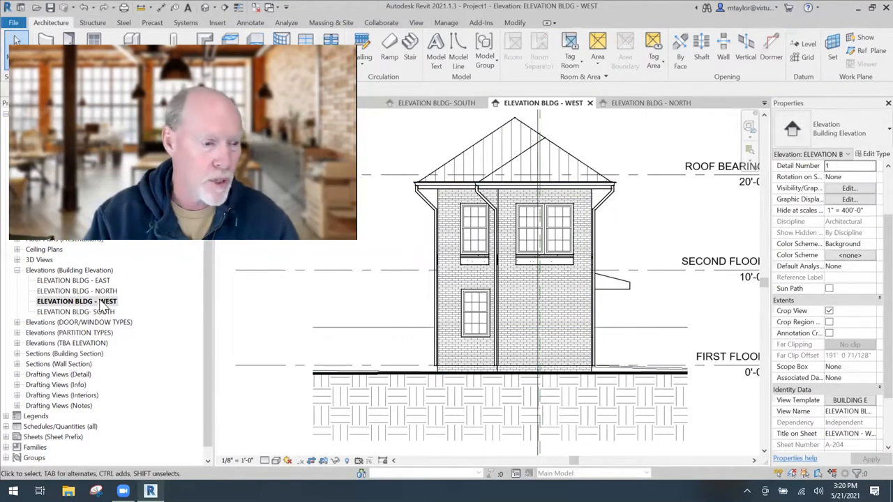
- Open ELEVATION BLDG - NORTH to review the front facade and gable roof
double_click(77, 292)
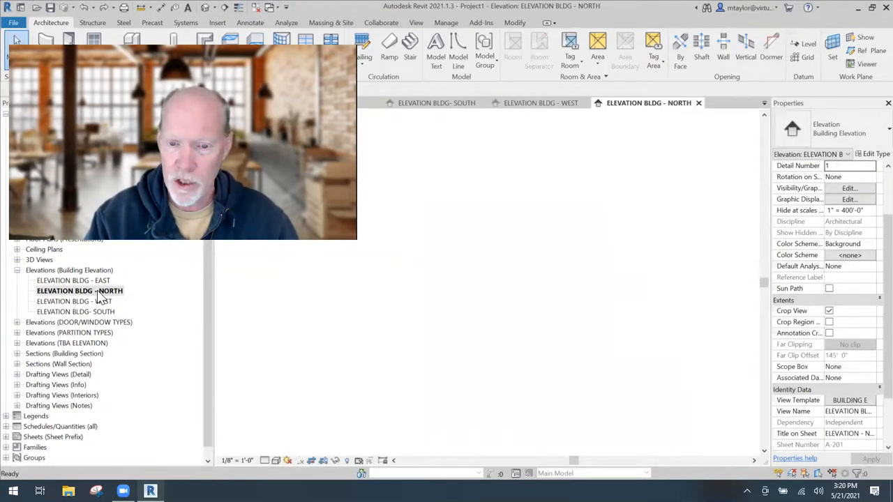
double_click(79, 291)
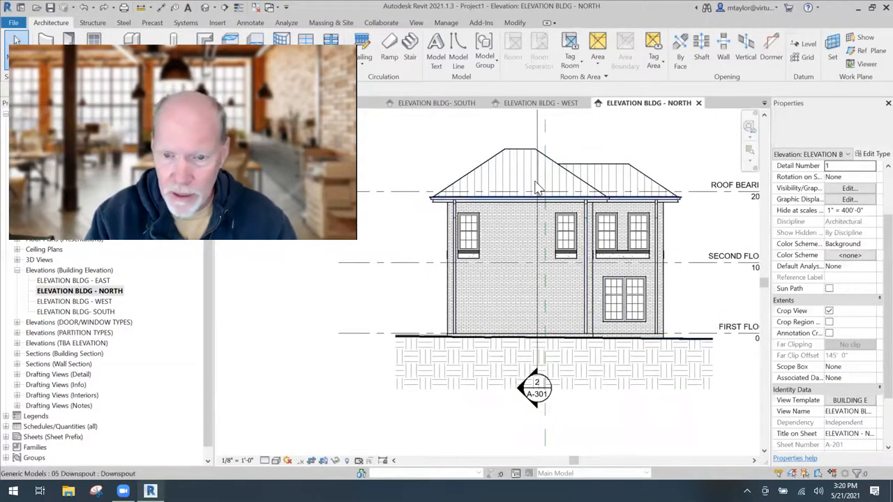
click(569, 281)
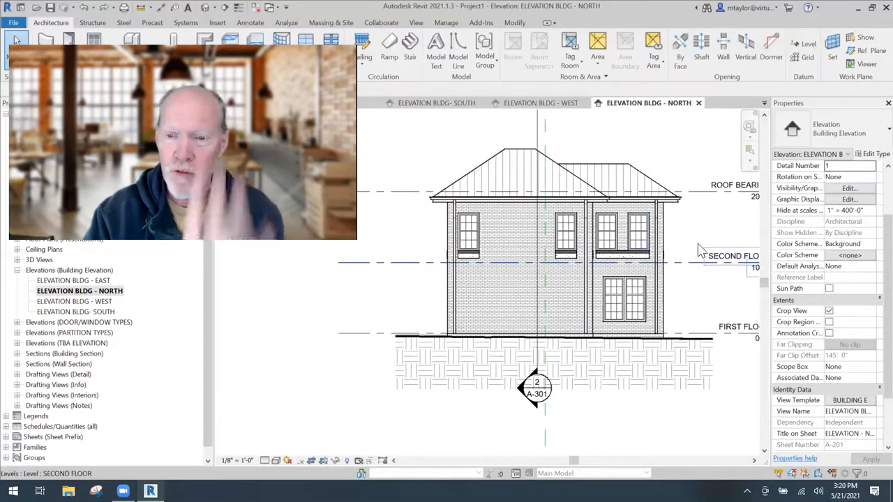
mouse_move(593, 332)
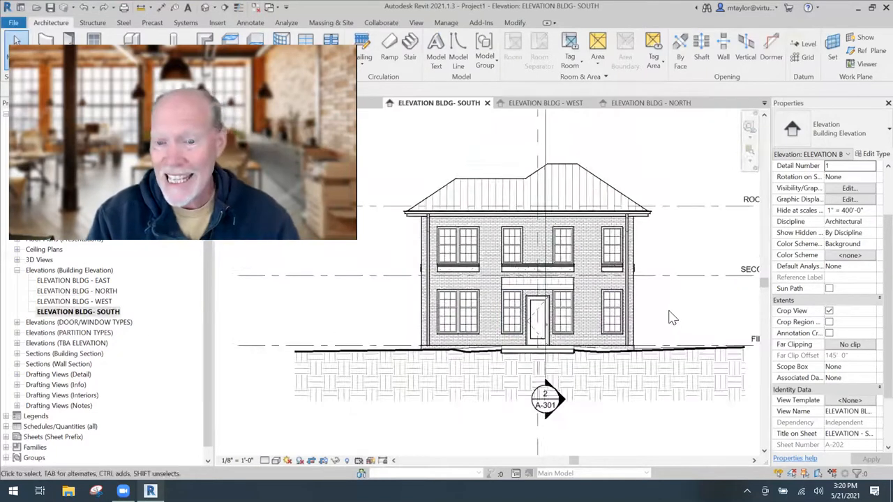
- Assign the BUILDING ELEVATION view template to the south elevation
click(461, 310)
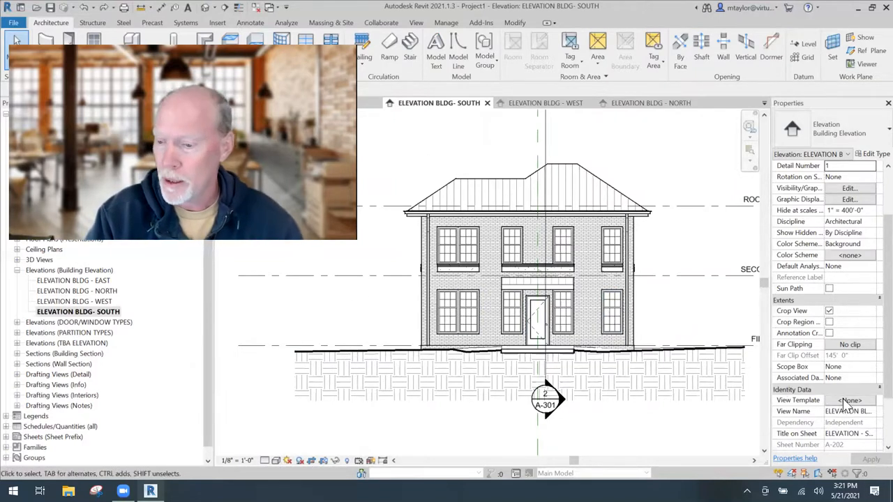
click(850, 399)
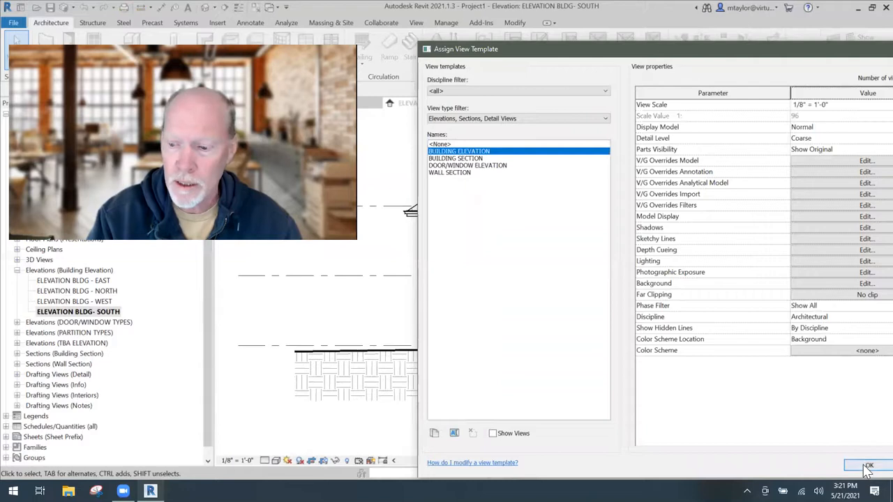
click(868, 467)
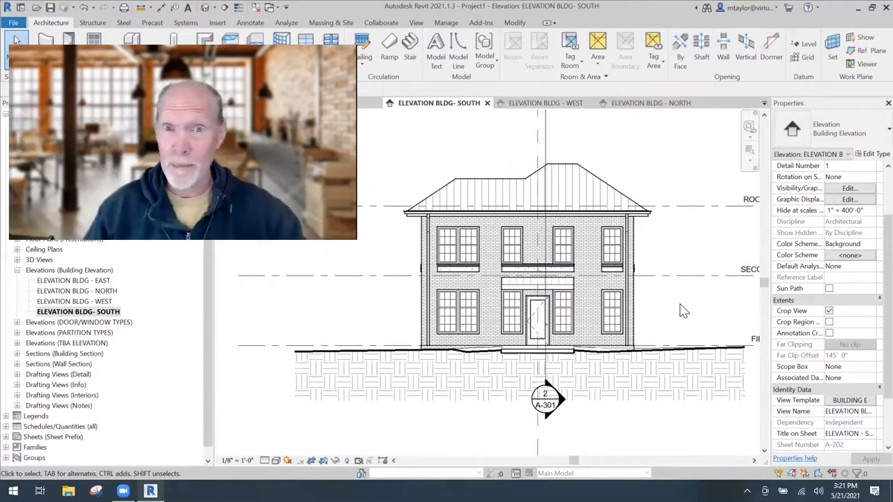
mouse_move(675, 293)
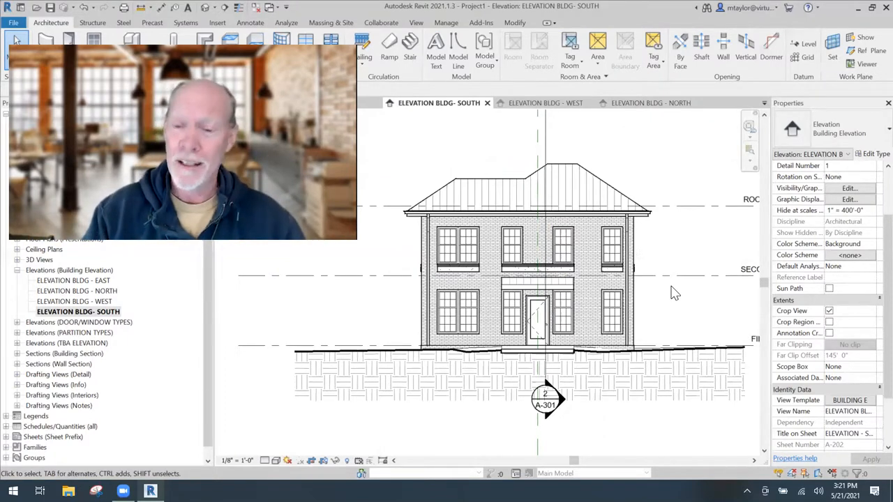
mouse_move(232, 370)
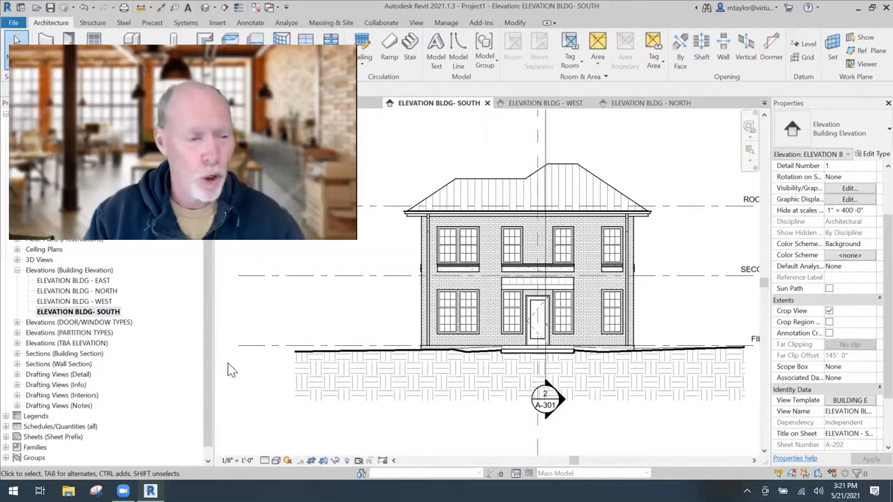
mouse_move(377, 152)
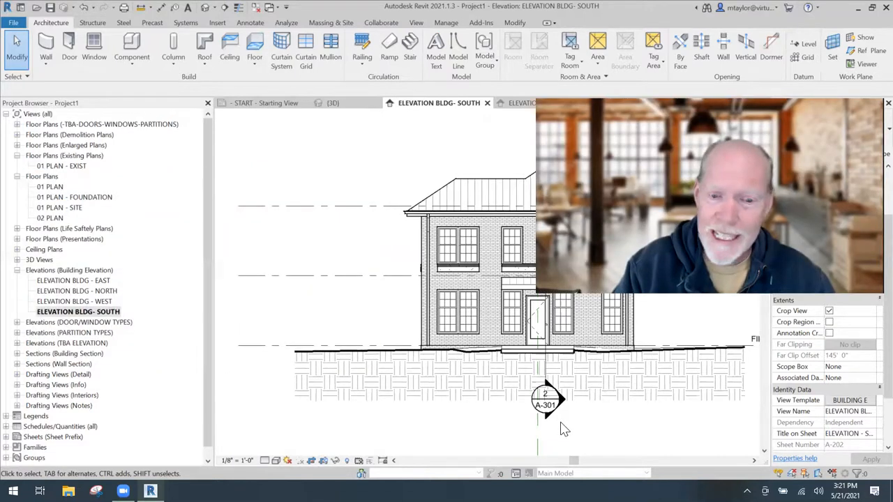
- Switch to the {3D} view of the brick house
click(332, 104)
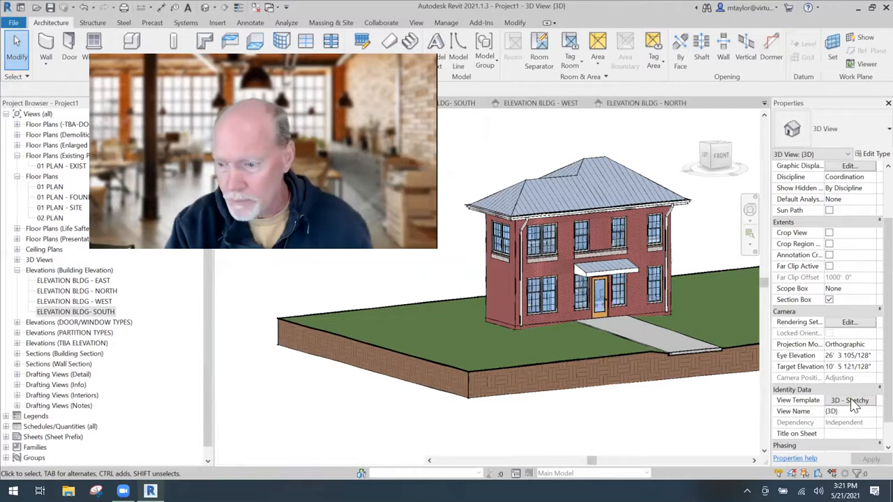
- Set the 3D - Sketchy template's Silhouettes to 5 - Wide Lines and confirm
click(852, 400)
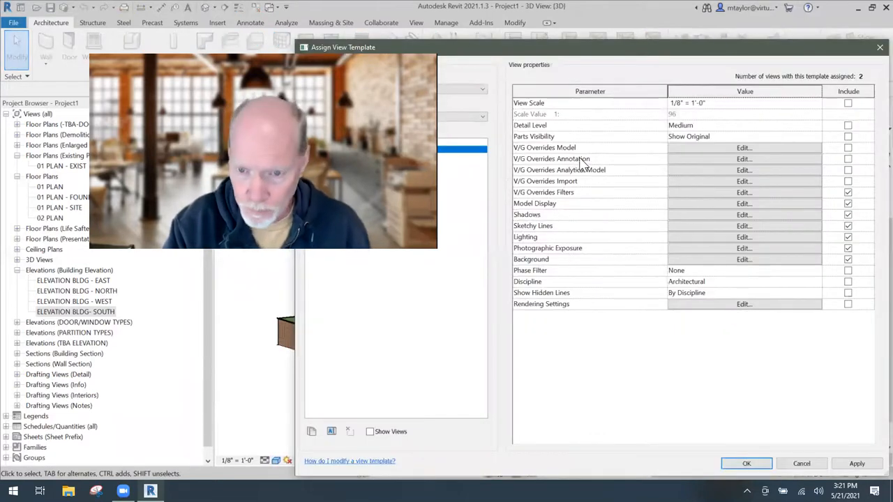
mouse_move(747, 210)
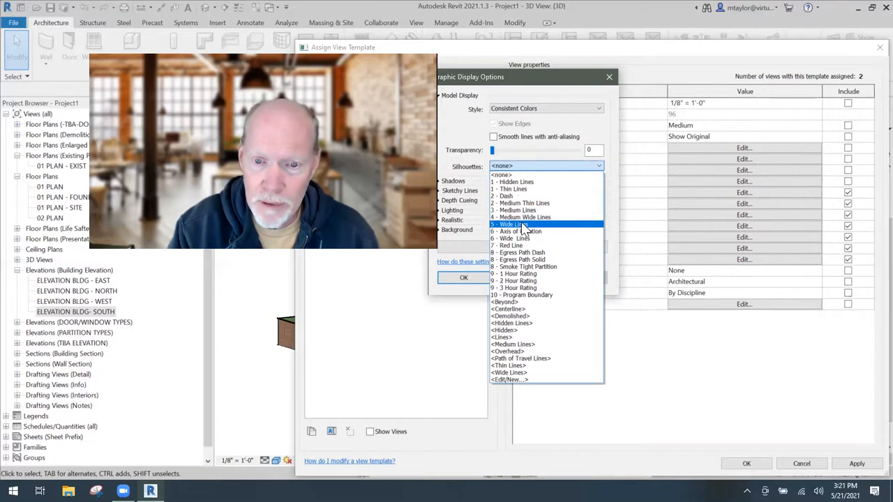
click(520, 223)
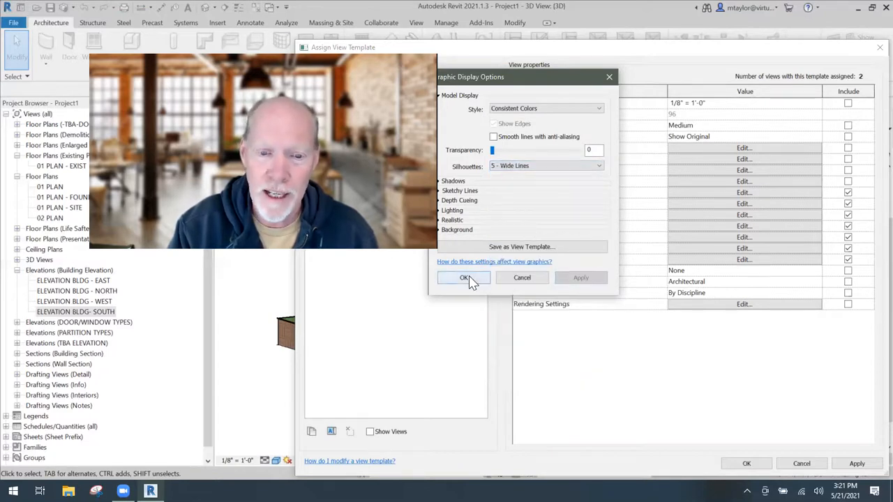
click(464, 278)
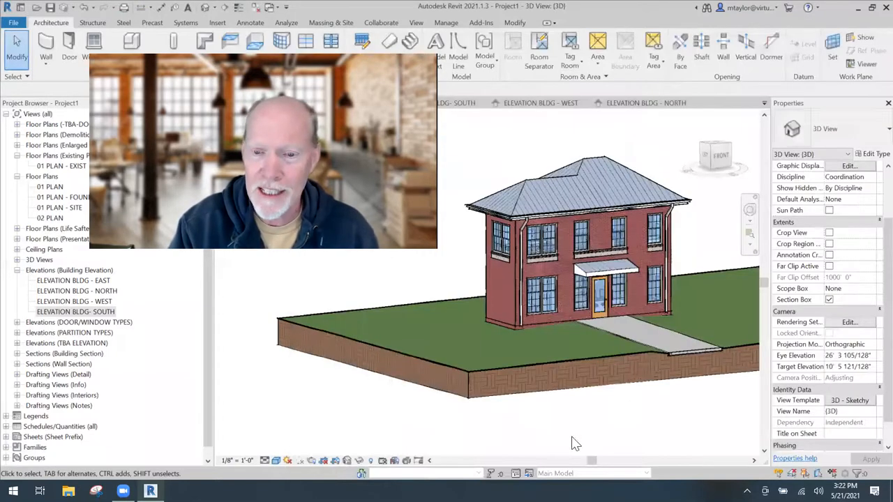
mouse_move(605, 444)
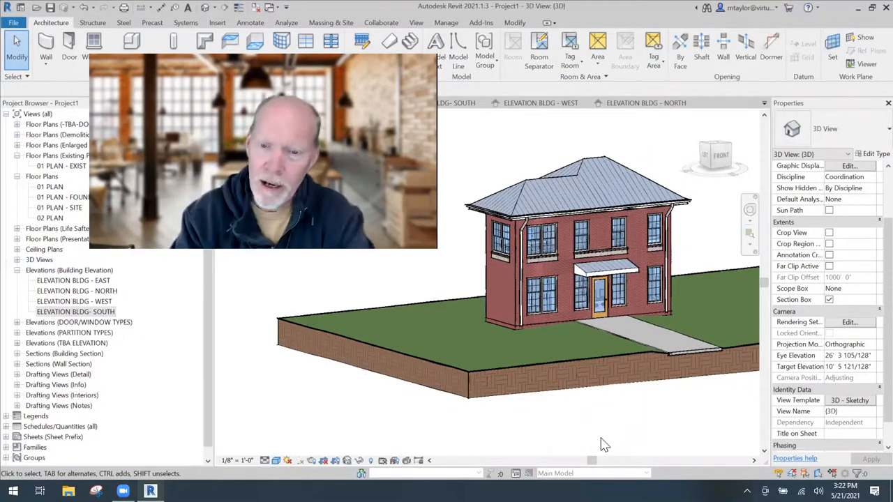
mouse_move(595, 405)
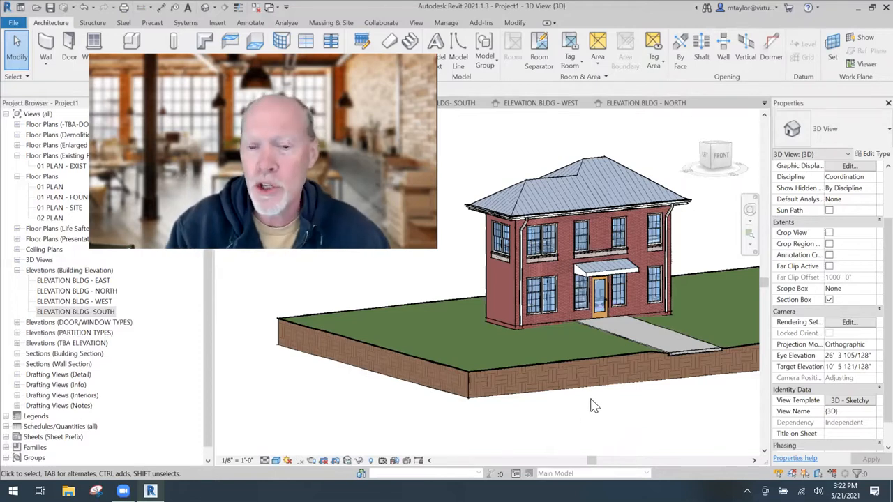
mouse_move(559, 142)
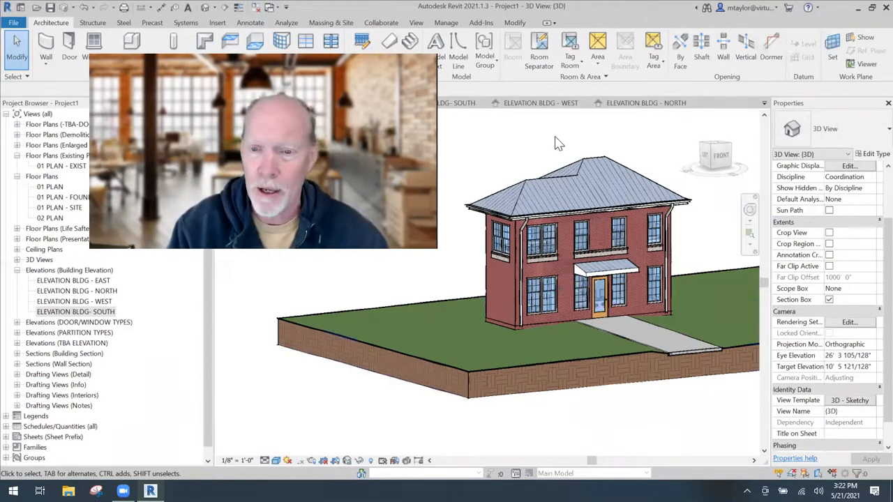